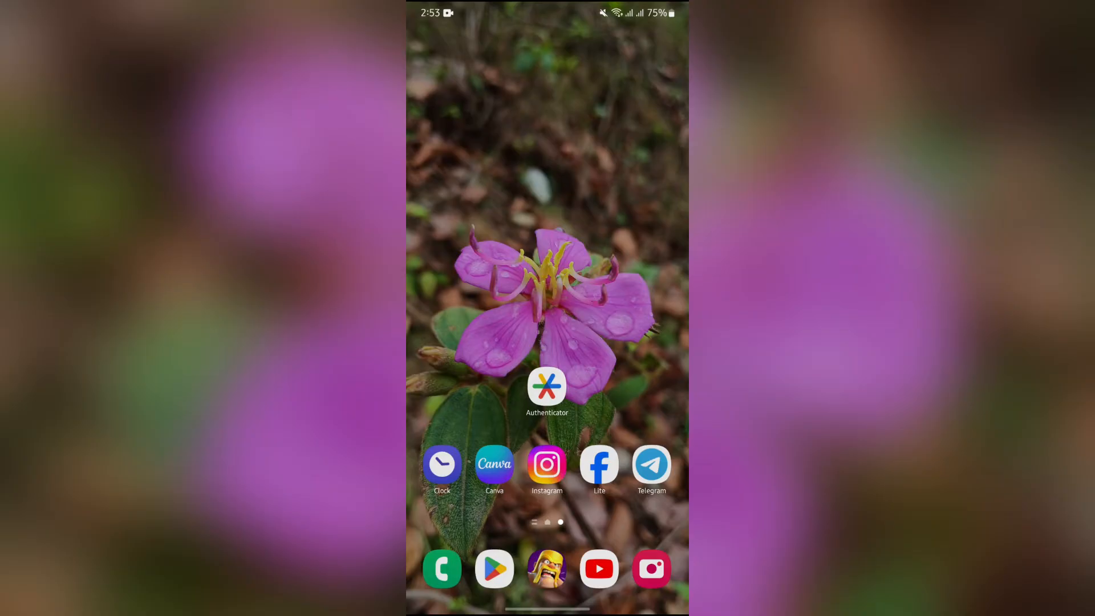
Open Chrome from the home screen and load myaccount.google.com
scroll("left", 3)
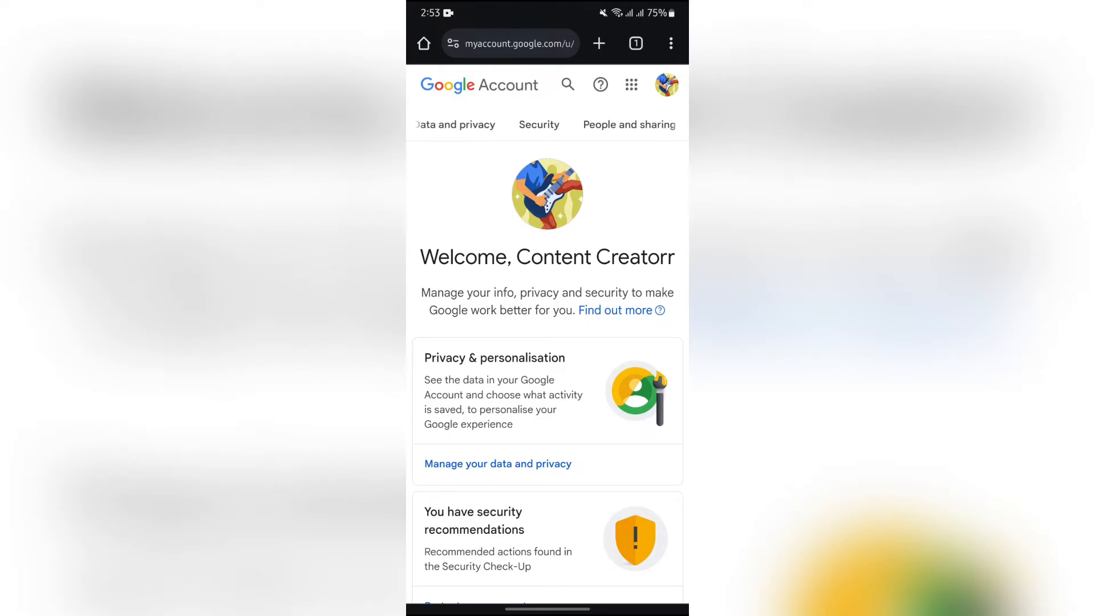
Go to the Security section and scroll down to 'How you sign in to Google'
left_click(538, 124)
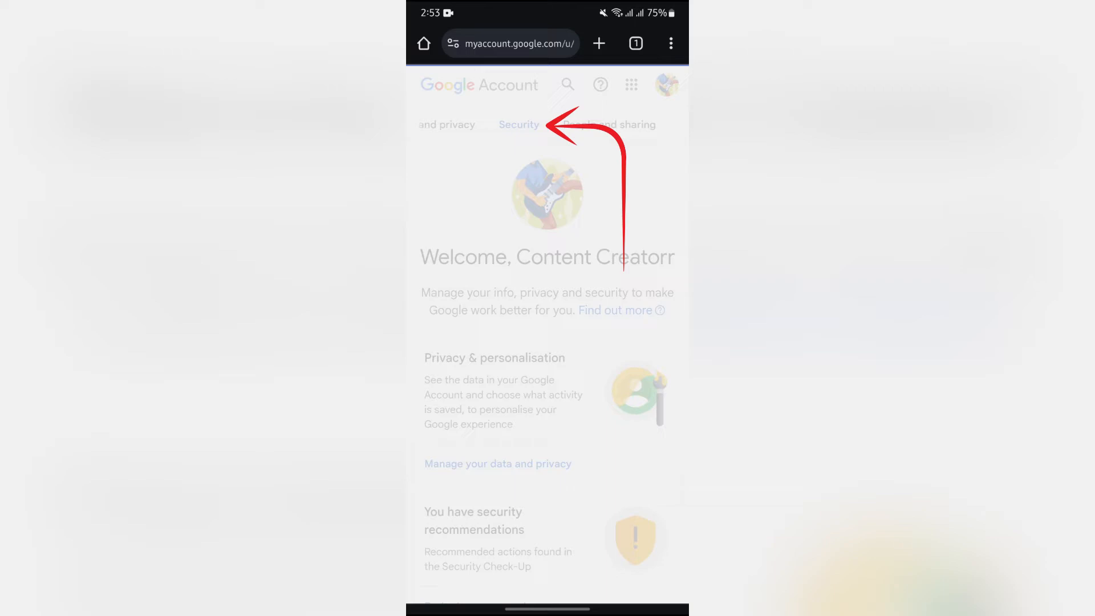
left_click(519, 124)
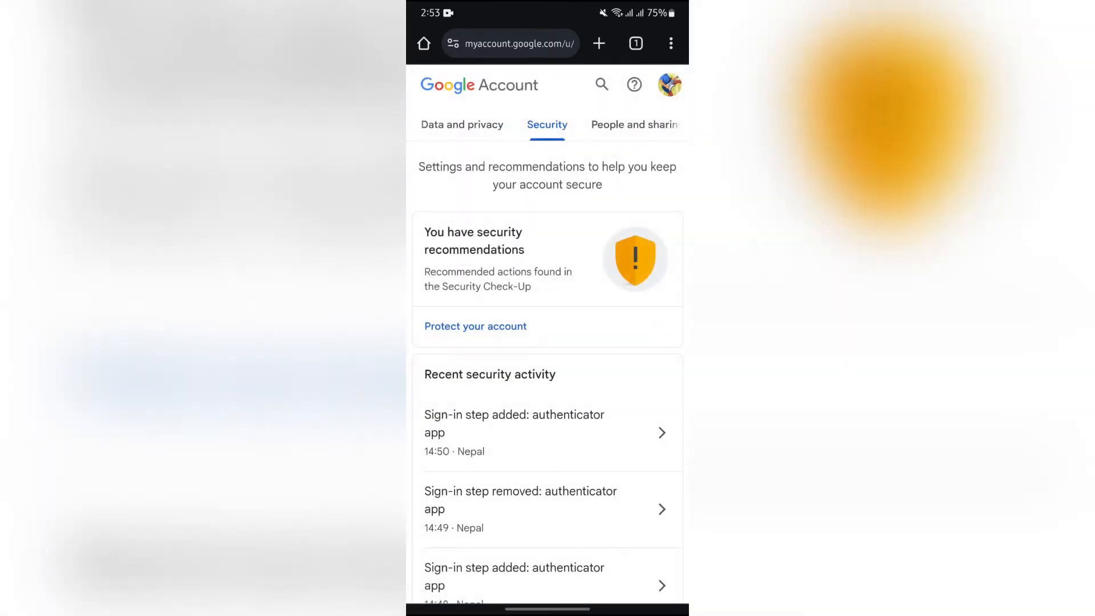
scroll("down", 3)
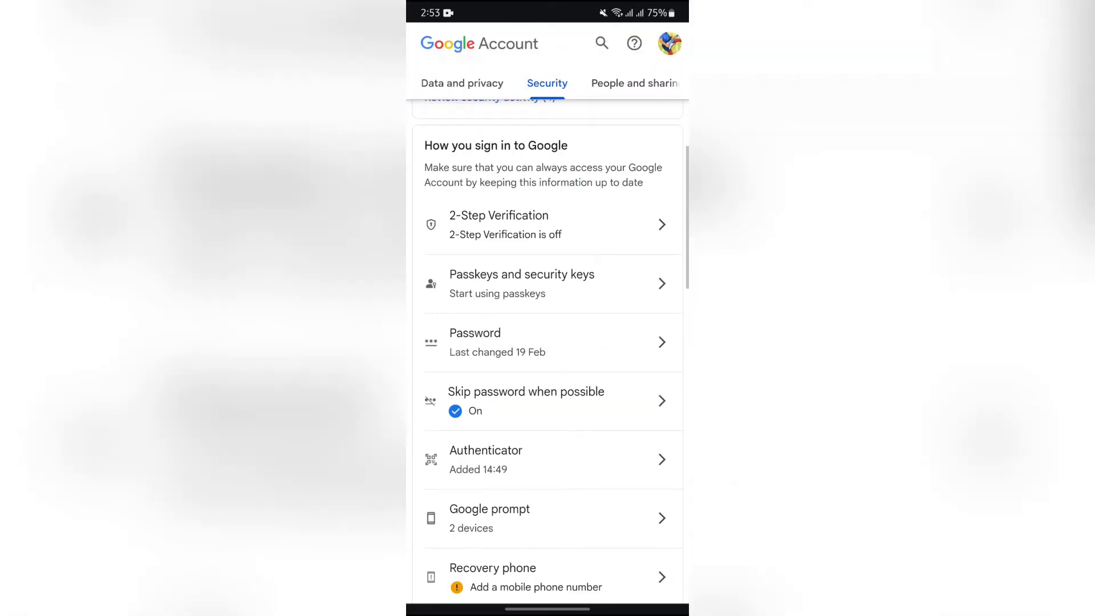
scroll("down", 3)
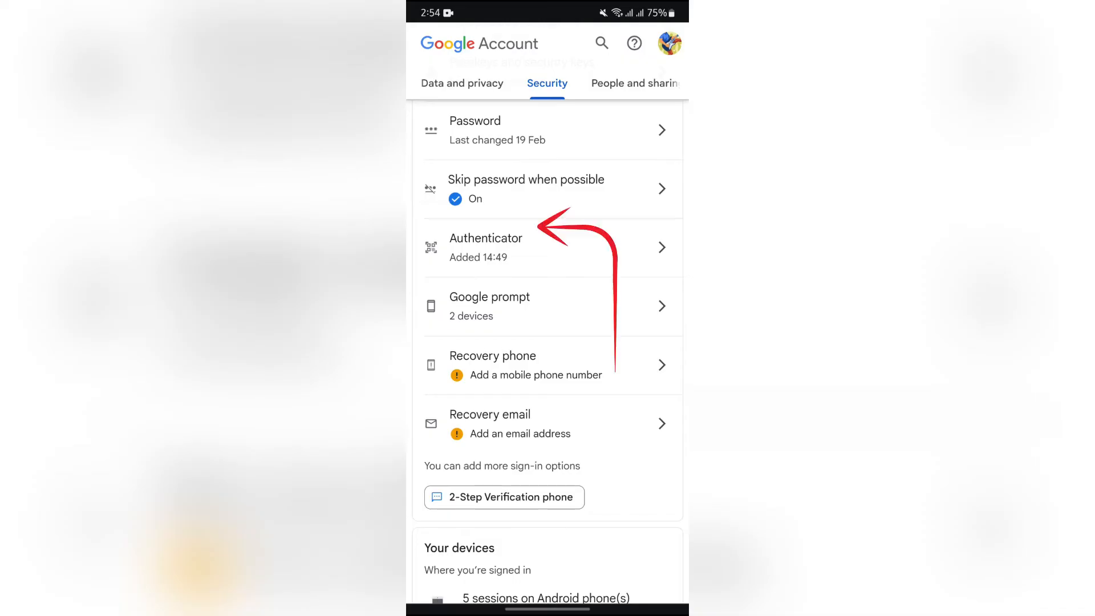
scroll("down", 3)
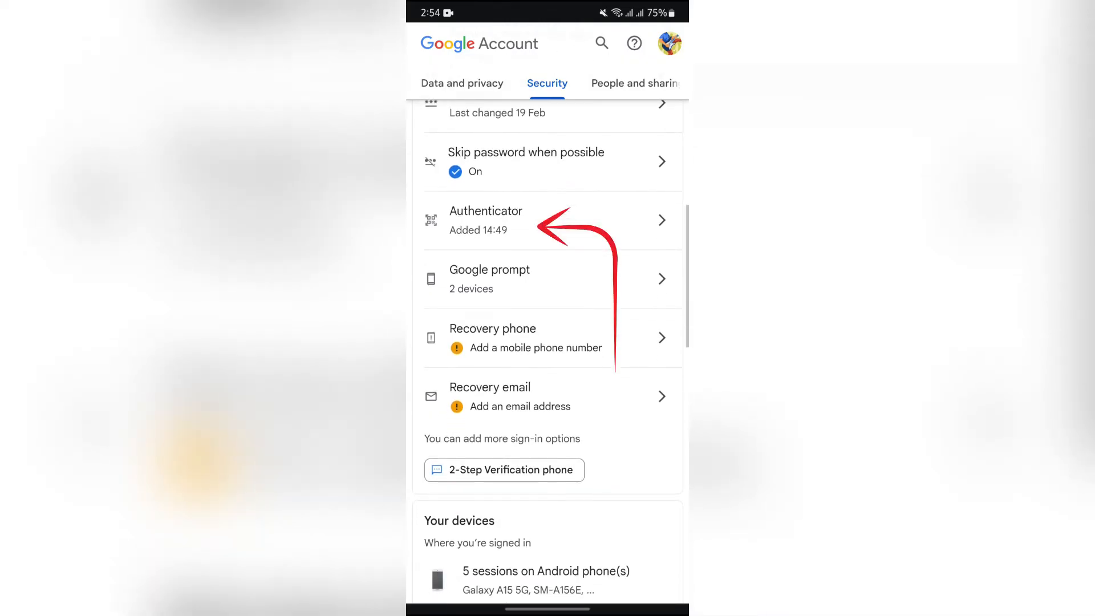
scroll("down", 3)
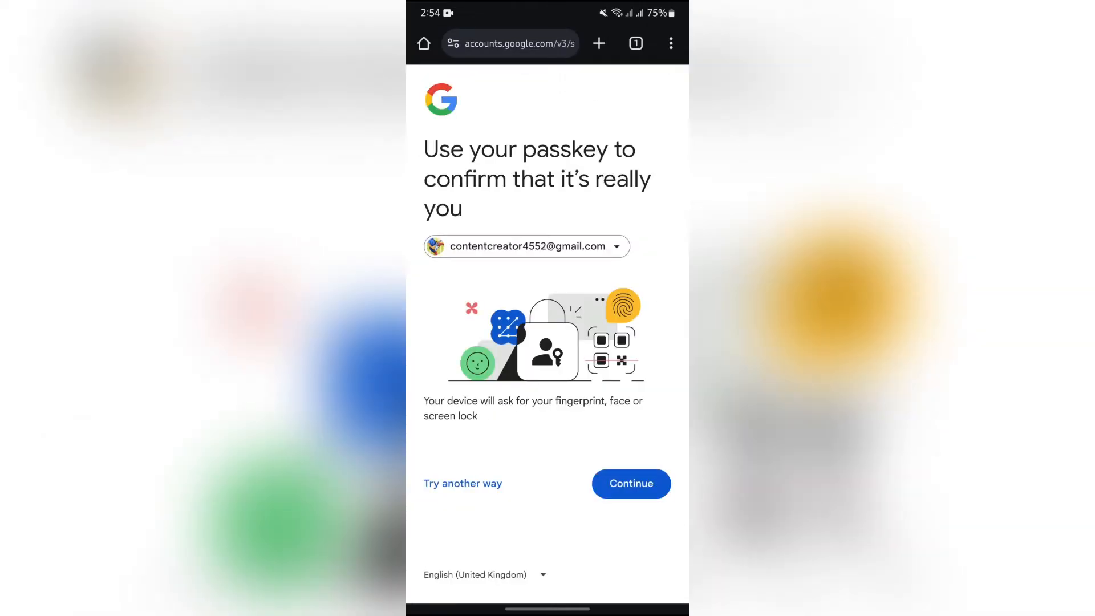
Confirm identity with the device passkey and start changing the authenticator app
left_click(629, 483)
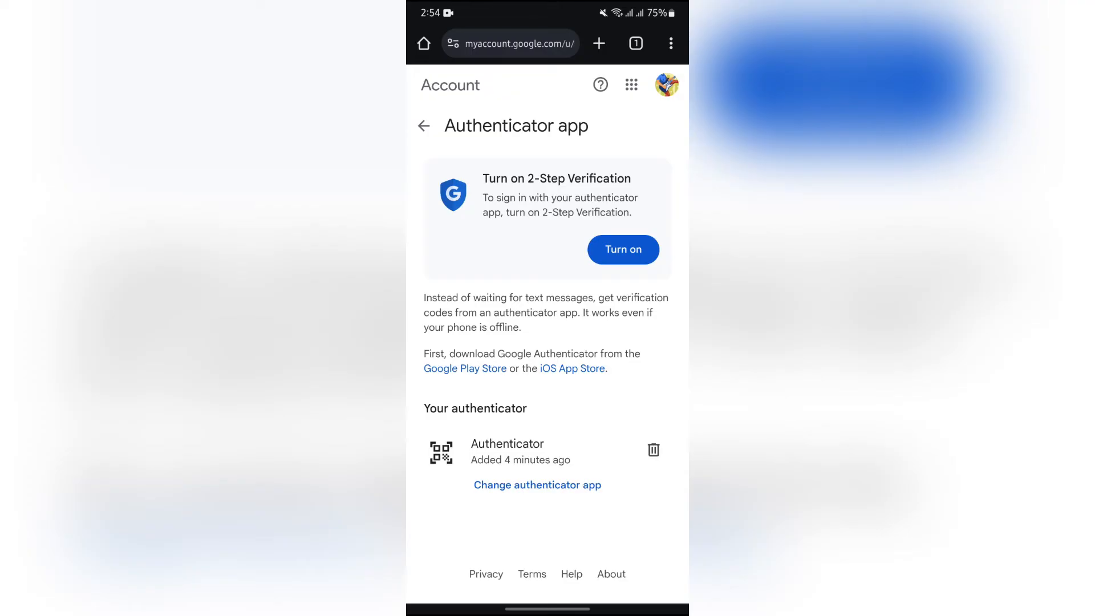
left_click(537, 484)
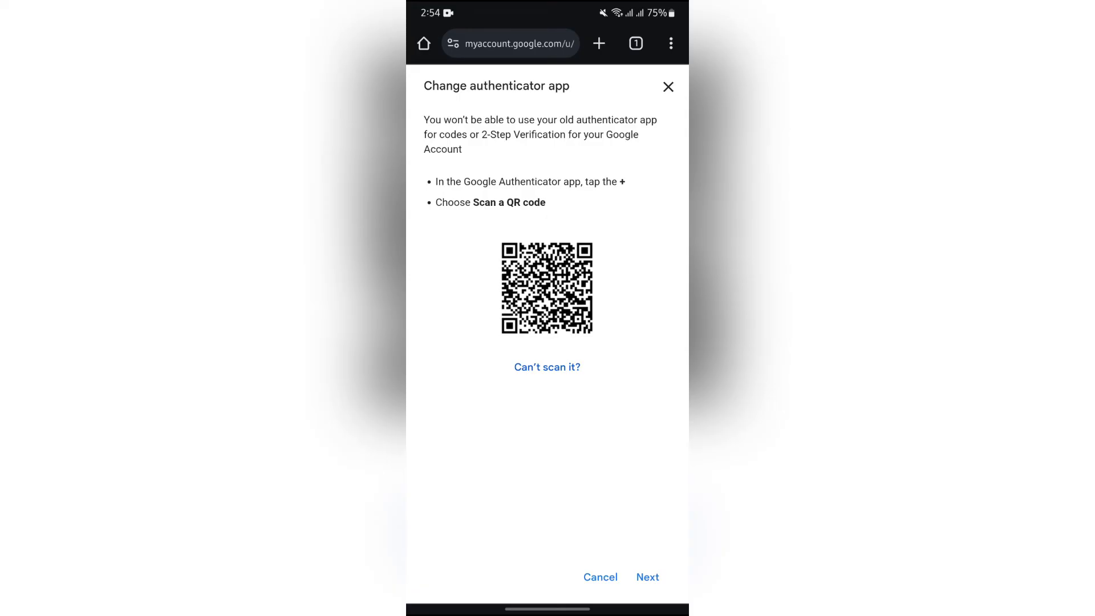
Reveal the text setup key via 'Can't scan it?', then go to the home screen
left_click(547, 367)
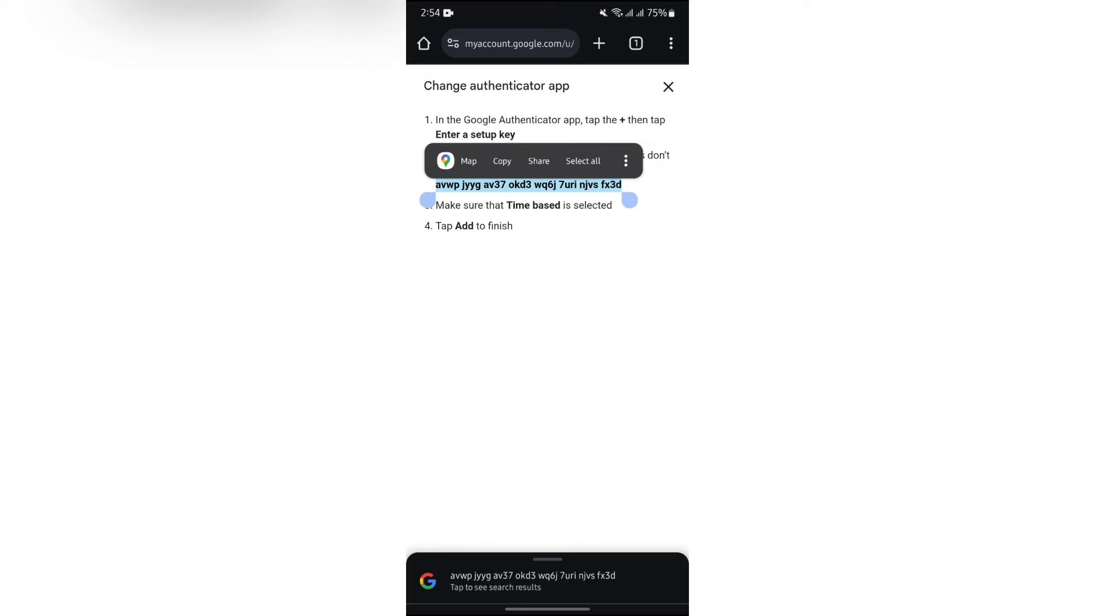
key("Home")
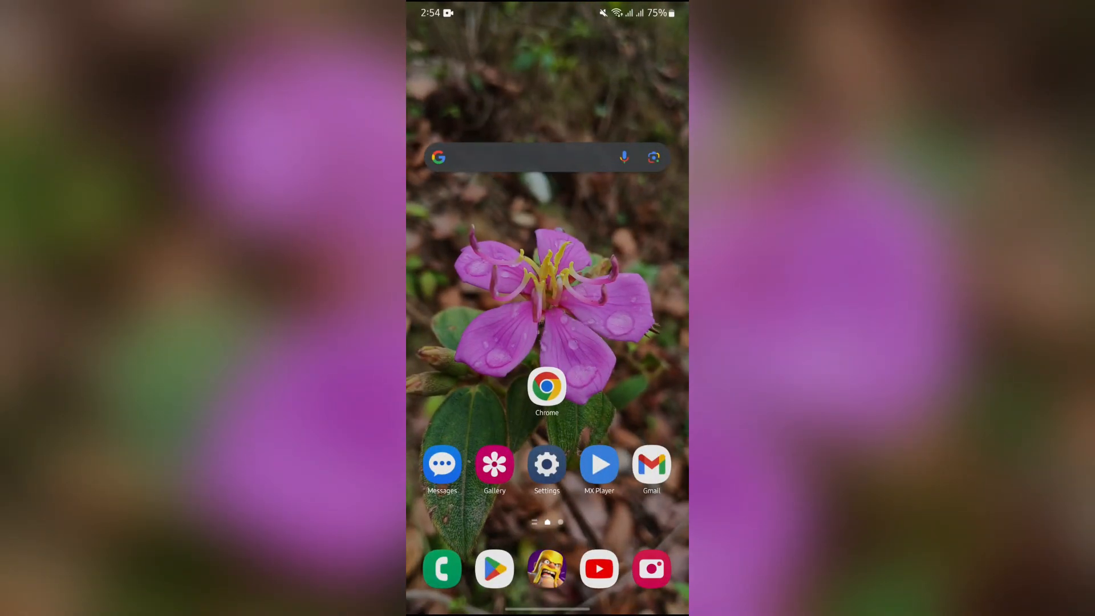